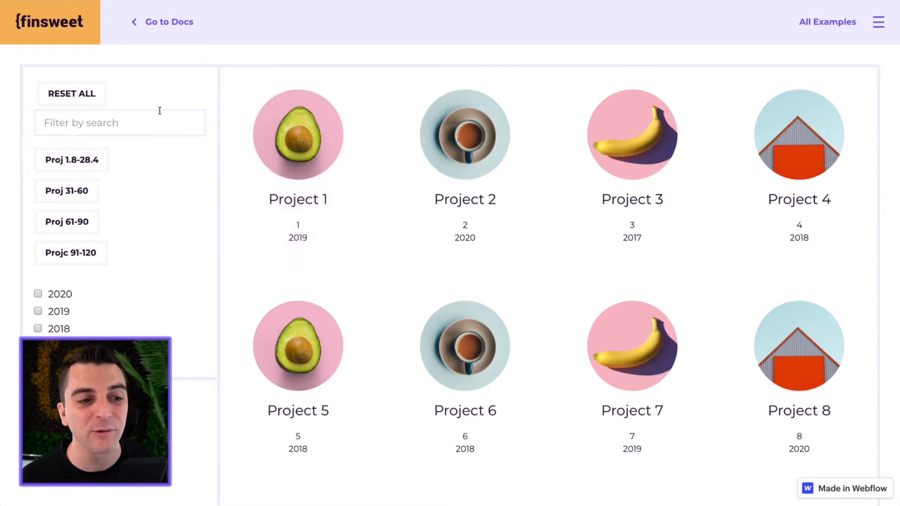
Step: Search the project grid for 12 to get 'No match found', then clear the search
{"action": "left_click", "coordinate": [120, 121]}
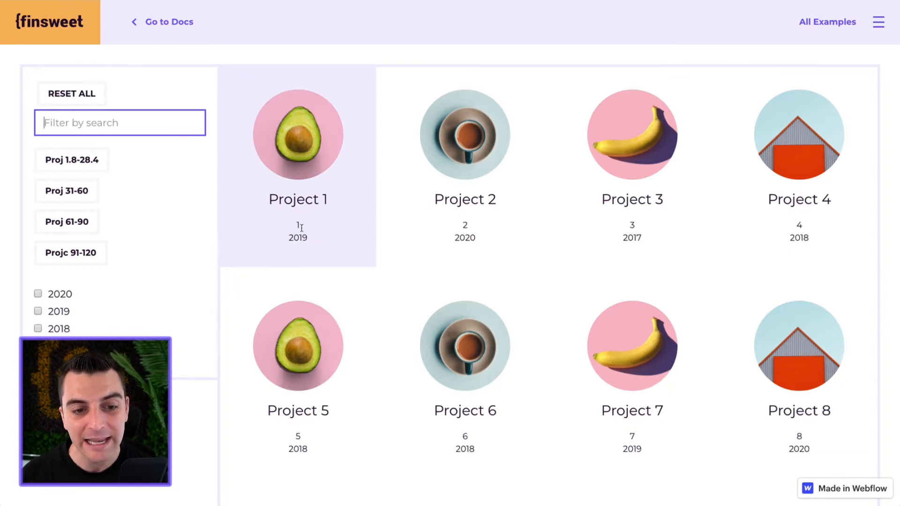
{"action": "mouse_move", "coordinate": [465, 224]}
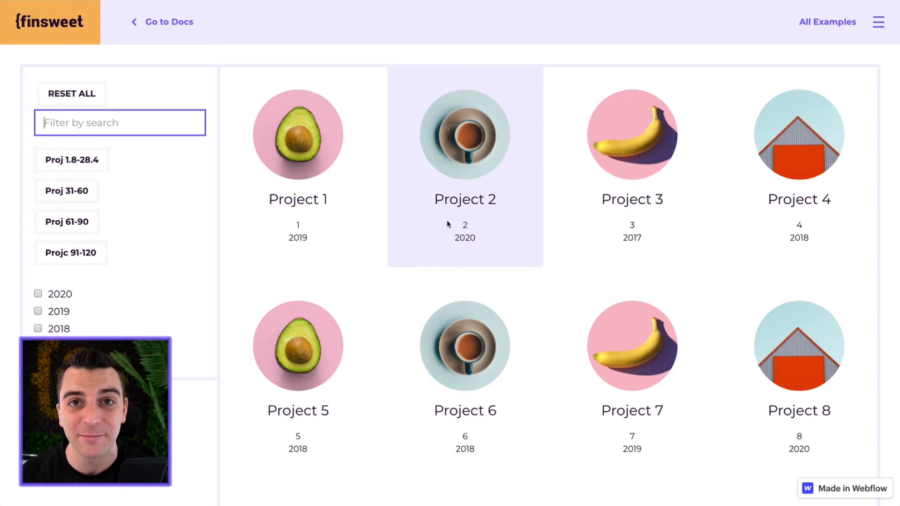
{"action": "mouse_move", "coordinate": [465, 236]}
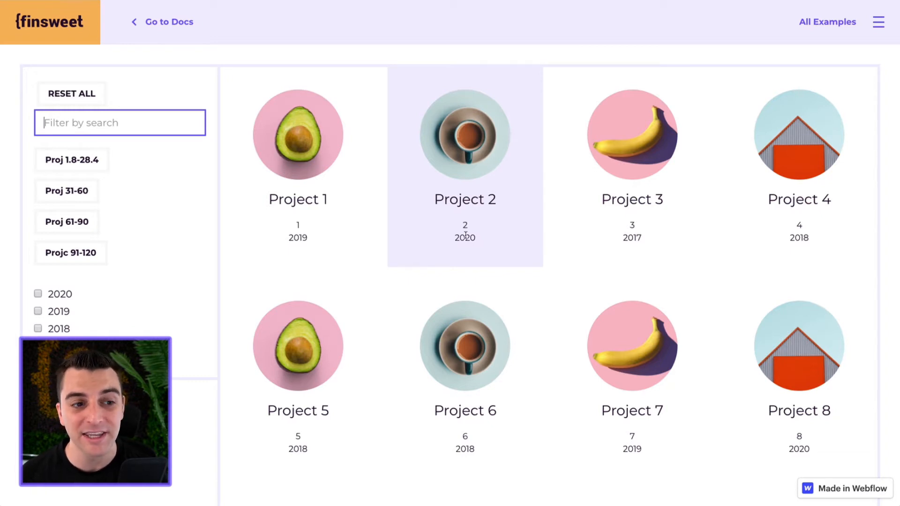
{"action": "type", "text": "12"}
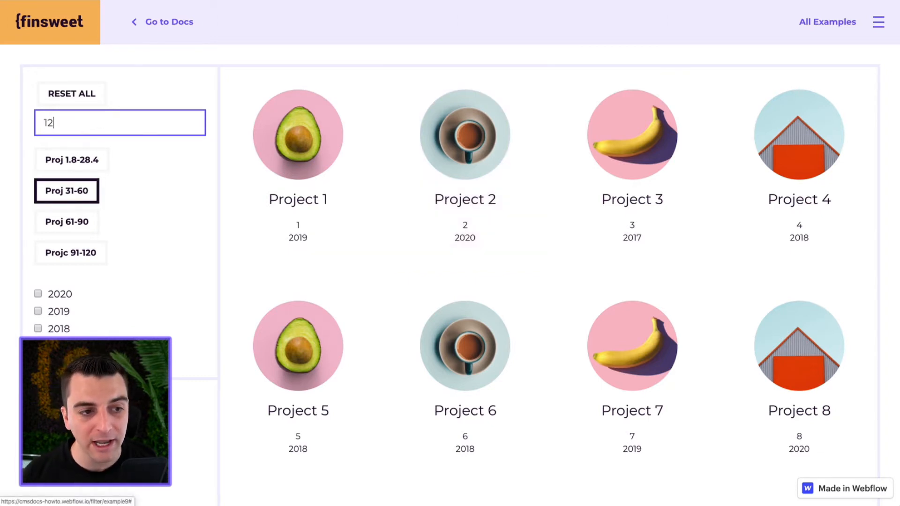
{"action": "type", "text": "2"}
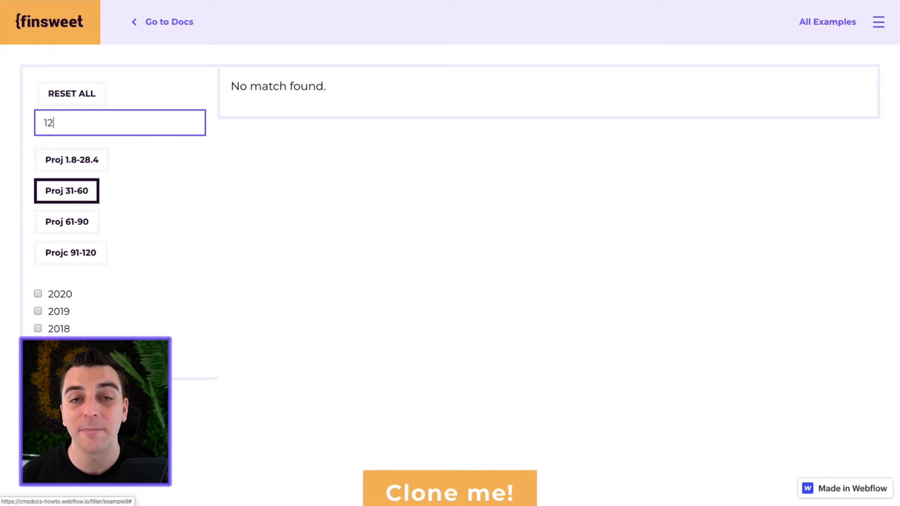
{"action": "key", "text": "Backspace"}
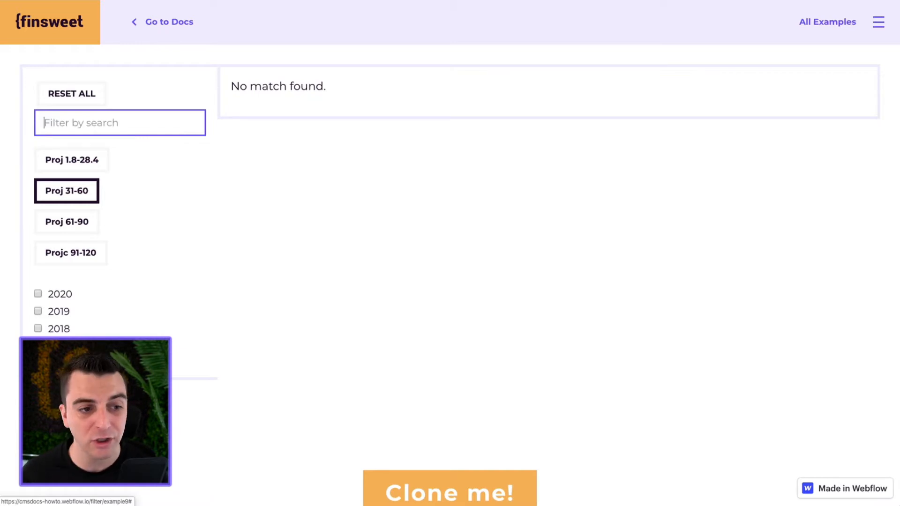
Step: Search for 9 to show only 2019 projects, add 1, then return to the full grid
{"action": "left_click", "coordinate": [67, 191]}
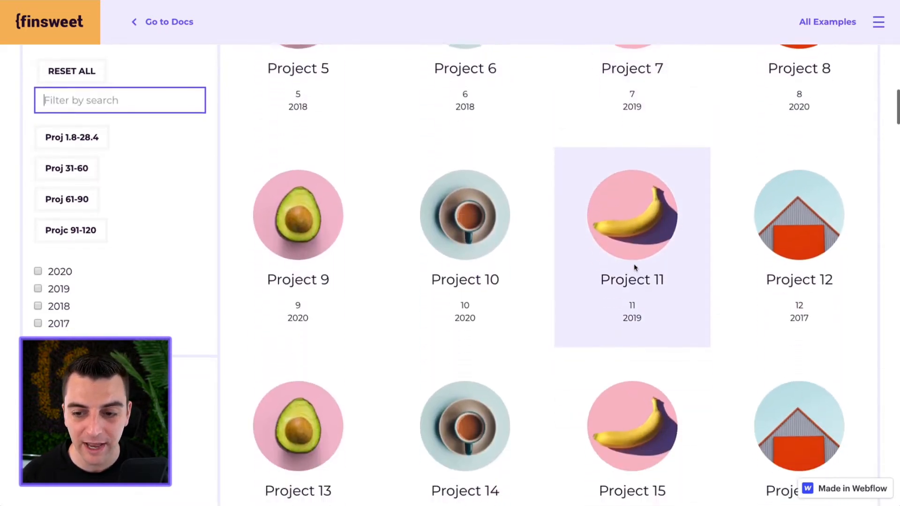
{"action": "scroll", "scroll_direction": "down", "scroll_amount": 3}
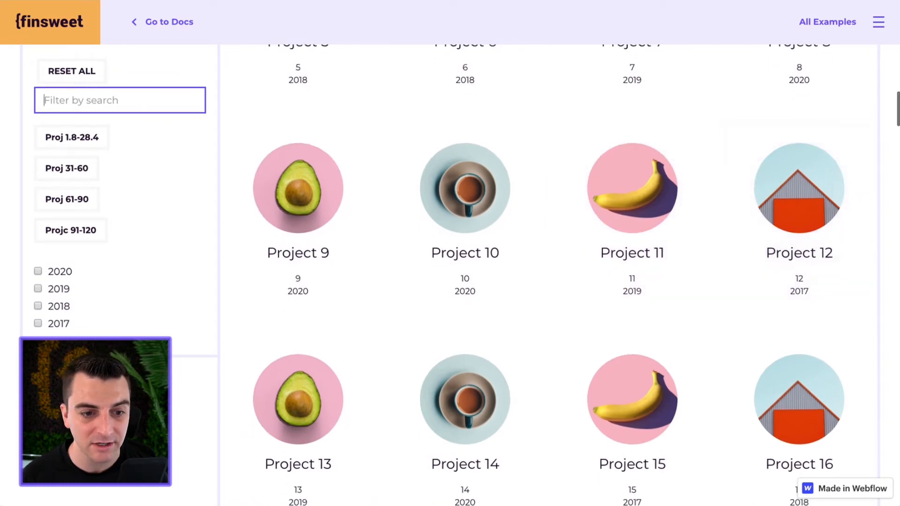
{"action": "type", "text": "9"}
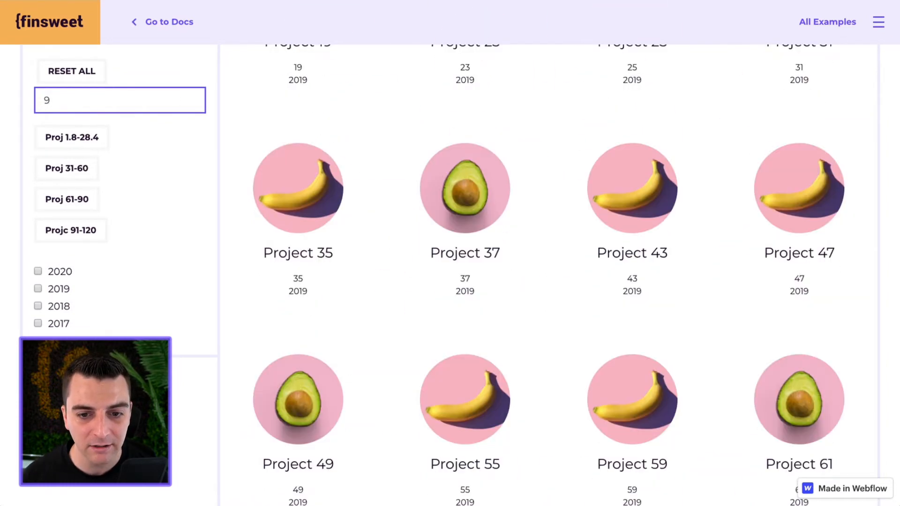
{"action": "mouse_move", "coordinate": [631, 295]}
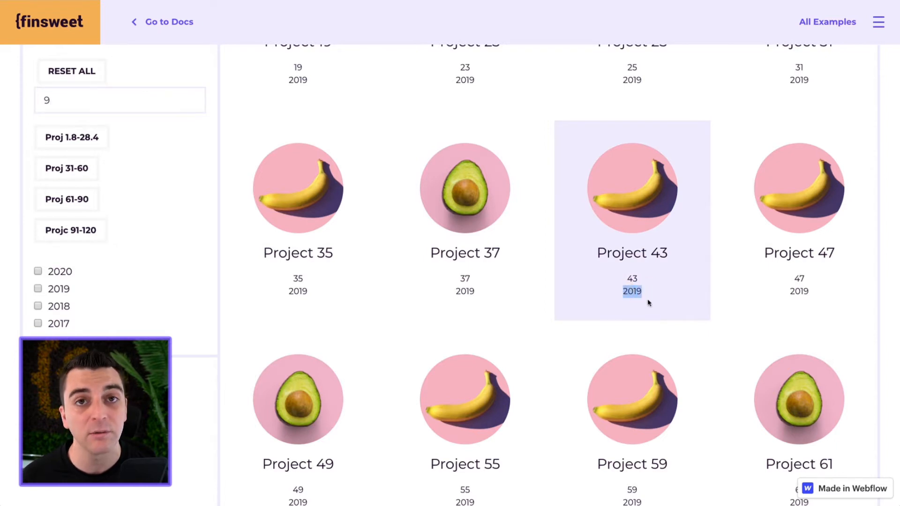
{"action": "mouse_move", "coordinate": [661, 311]}
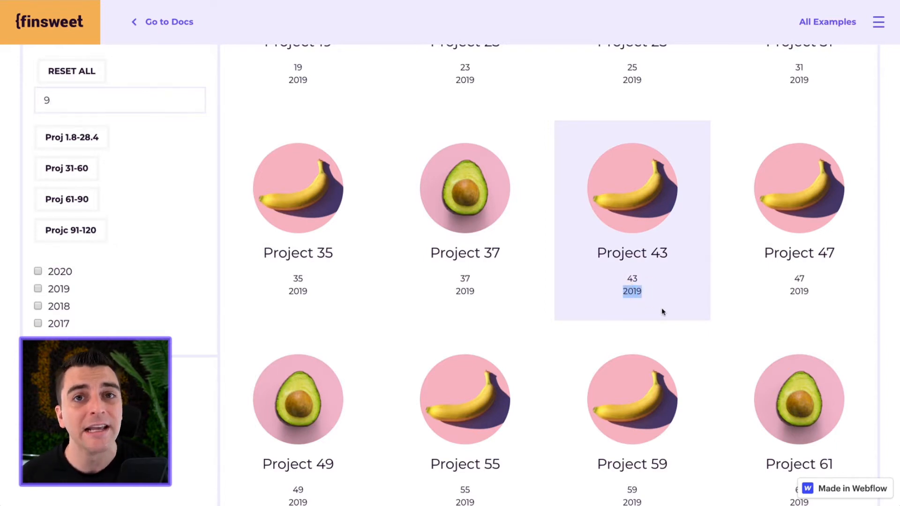
{"action": "scroll", "scroll_direction": "up", "scroll_amount": 3}
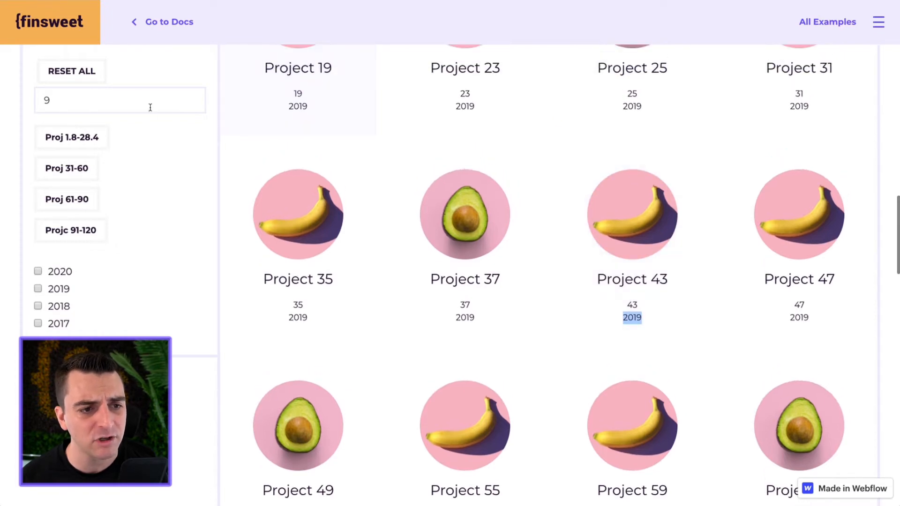
{"action": "type", "text": "1"}
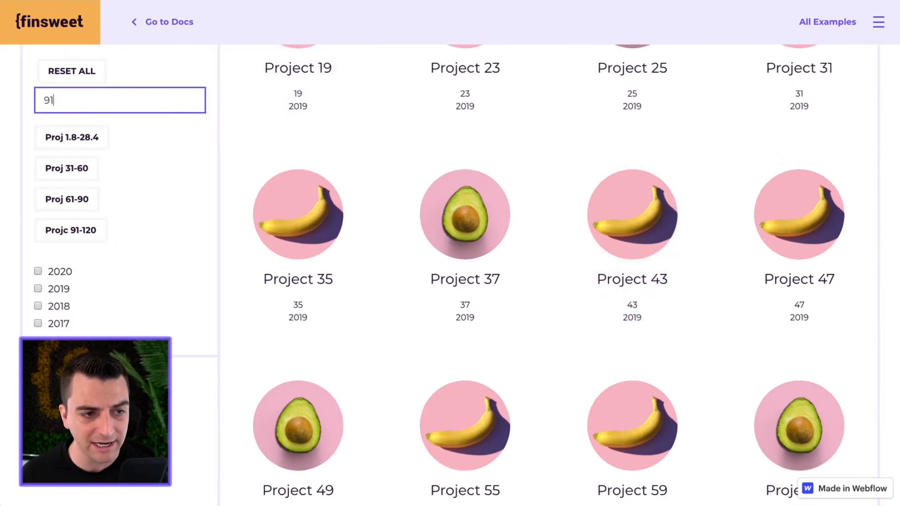
{"action": "scroll", "scroll_direction": "up", "scroll_amount": 3}
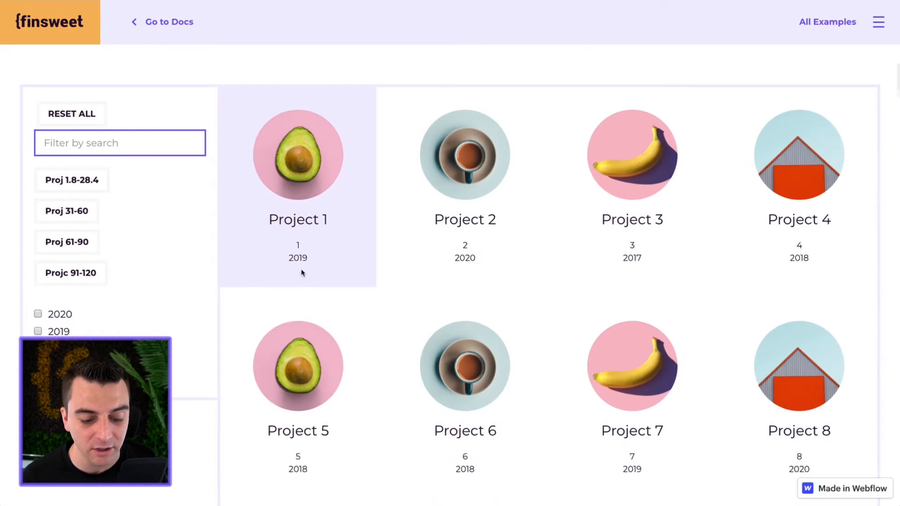
Step: Search the live example for 2020, then 2019, then 15 and watch the grid narrow
{"action": "type", "text": "2020"}
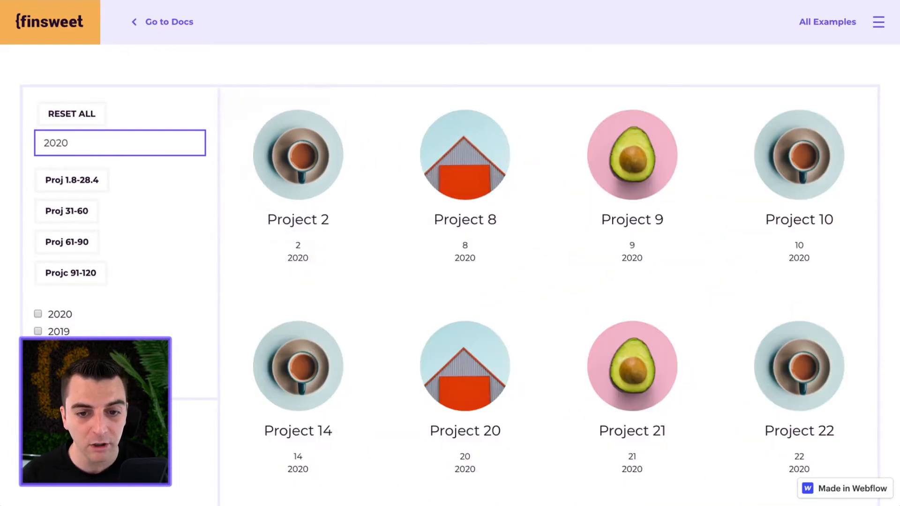
{"action": "mouse_move", "coordinate": [574, 273]}
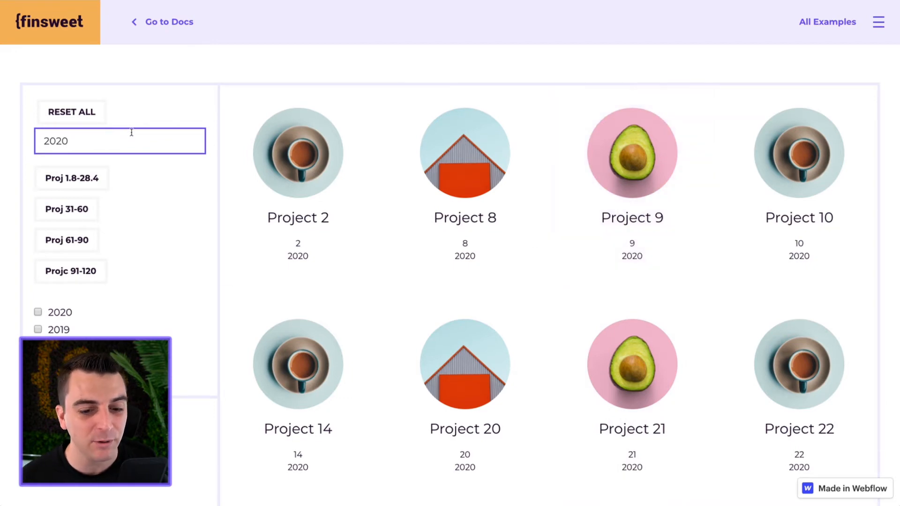
{"action": "scroll", "scroll_direction": "down", "scroll_amount": 3}
{"action": "type", "text": "2"}
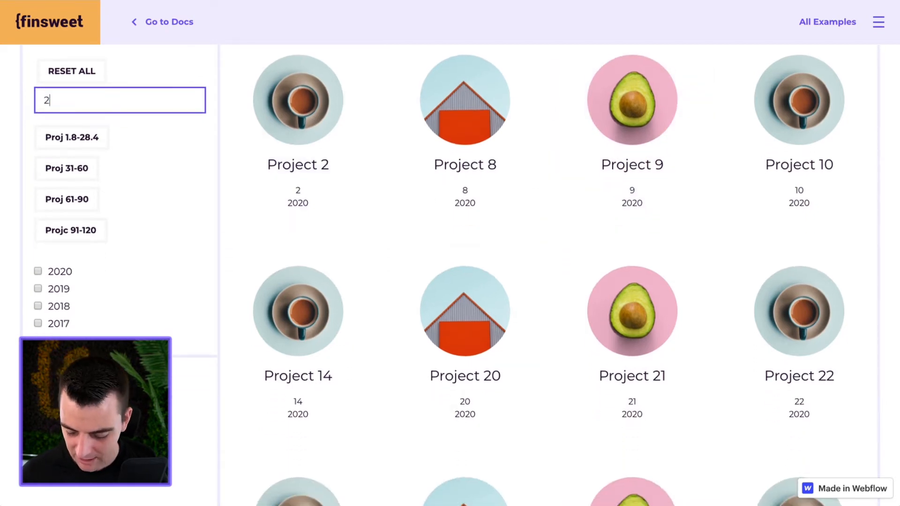
{"action": "type", "text": "019"}
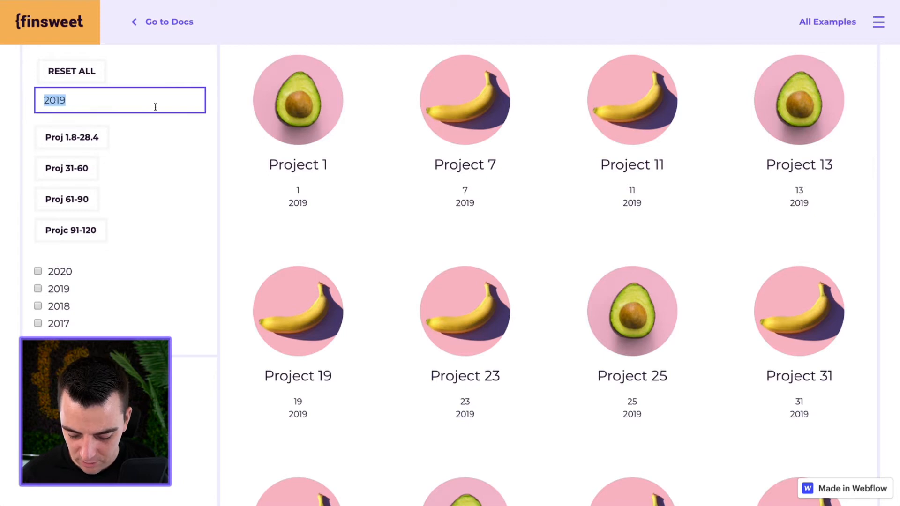
{"action": "type", "text": "15"}
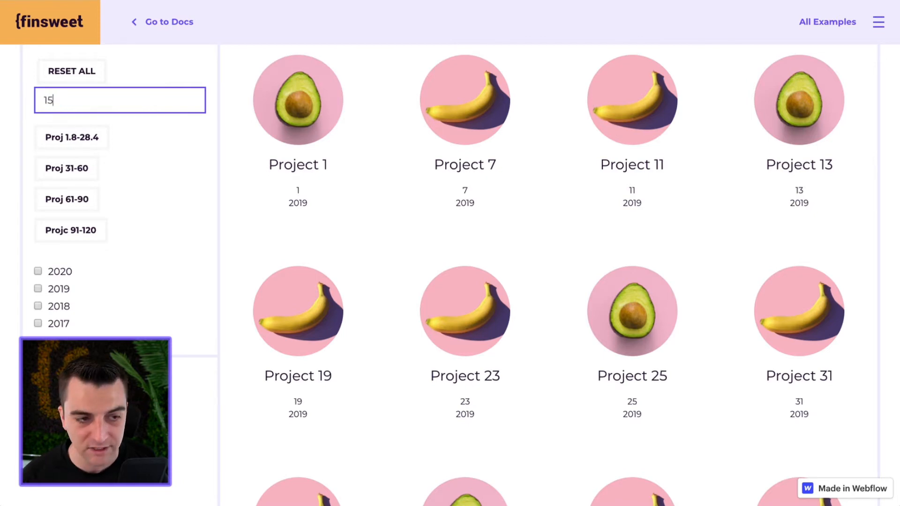
{"action": "type", "text": "5"}
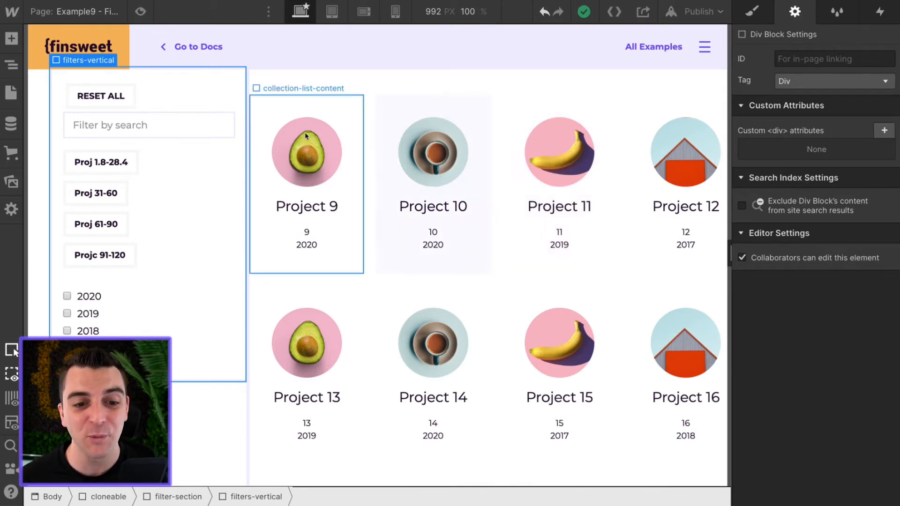
Step: Inspect the Style panel classes on Project 9's number text, then its name text
{"action": "left_click", "coordinate": [305, 231]}
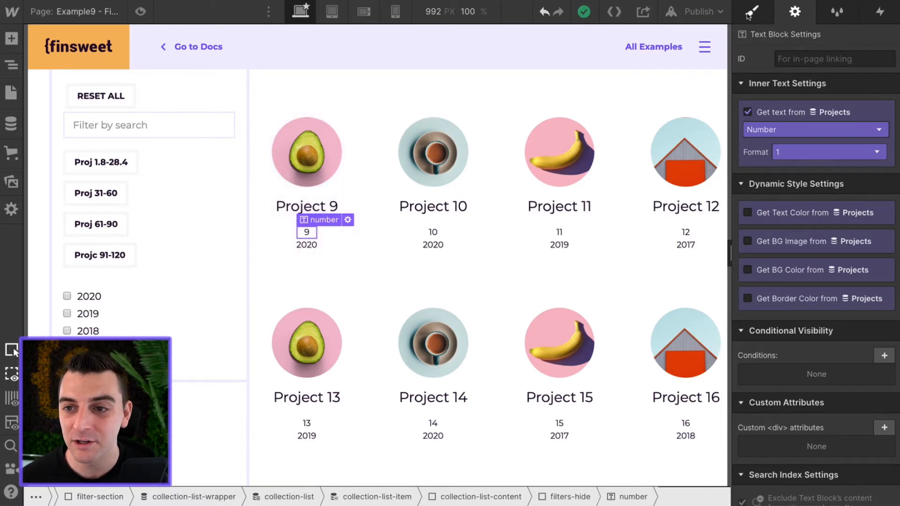
{"action": "left_click", "coordinate": [752, 11]}
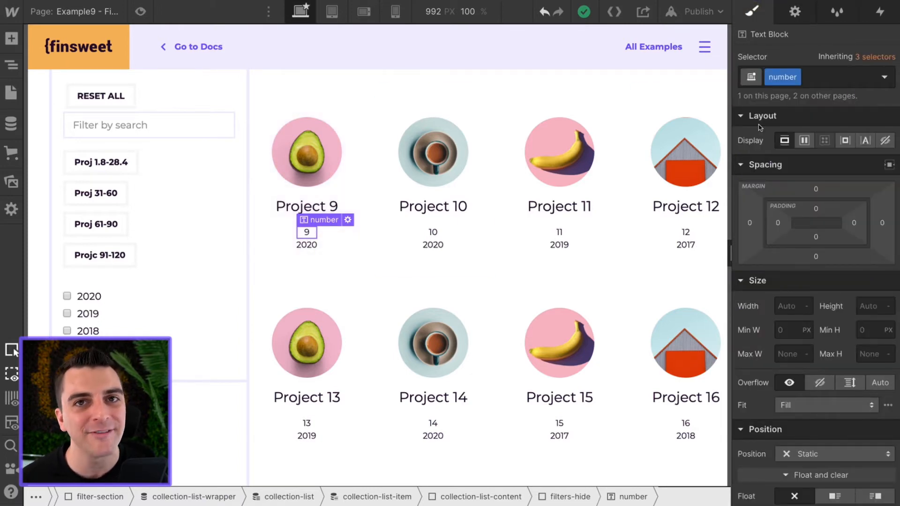
{"action": "left_click", "coordinate": [306, 206]}
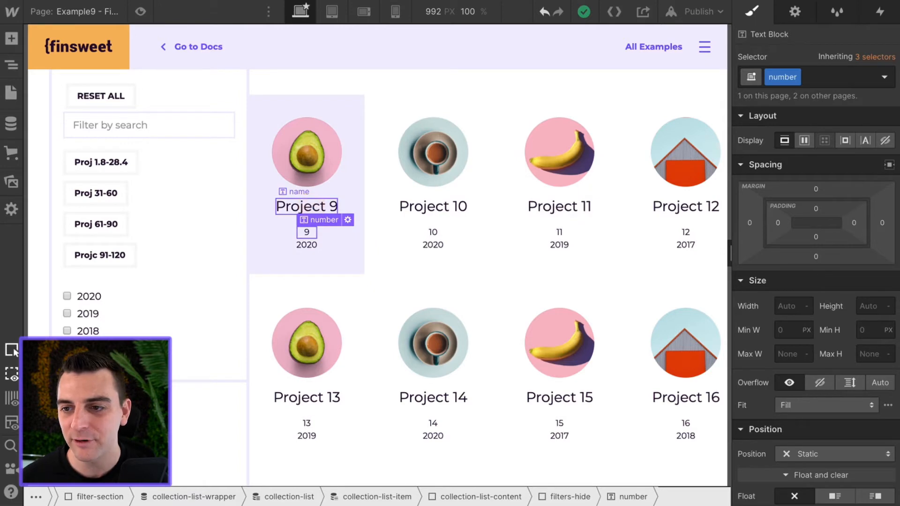
{"action": "left_click", "coordinate": [306, 207]}
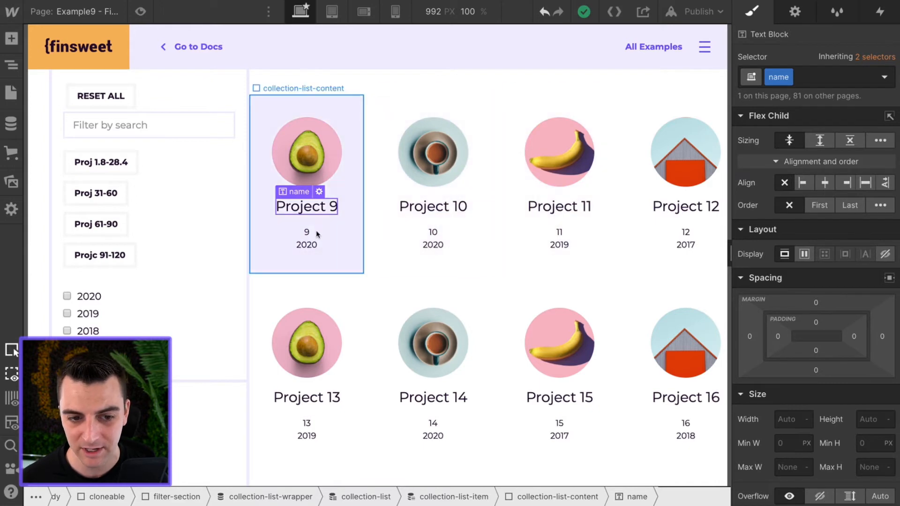
Step: Select Project 9's number text, then its 2020 text to reveal the year class
{"action": "left_click", "coordinate": [306, 233]}
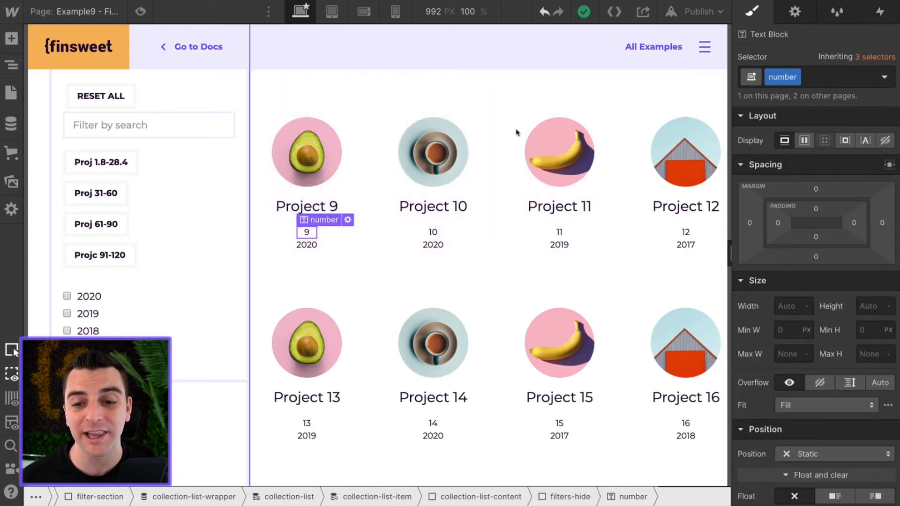
{"action": "left_click", "coordinate": [307, 245]}
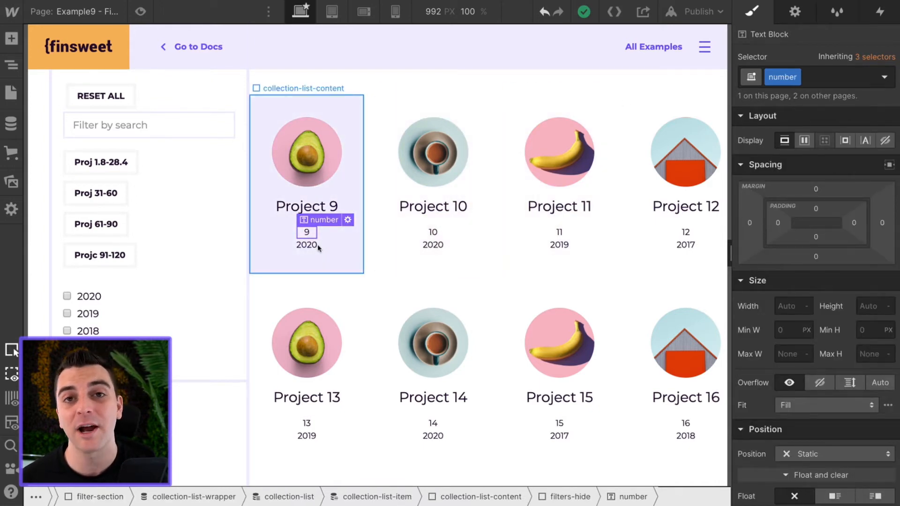
{"action": "left_click", "coordinate": [433, 232]}
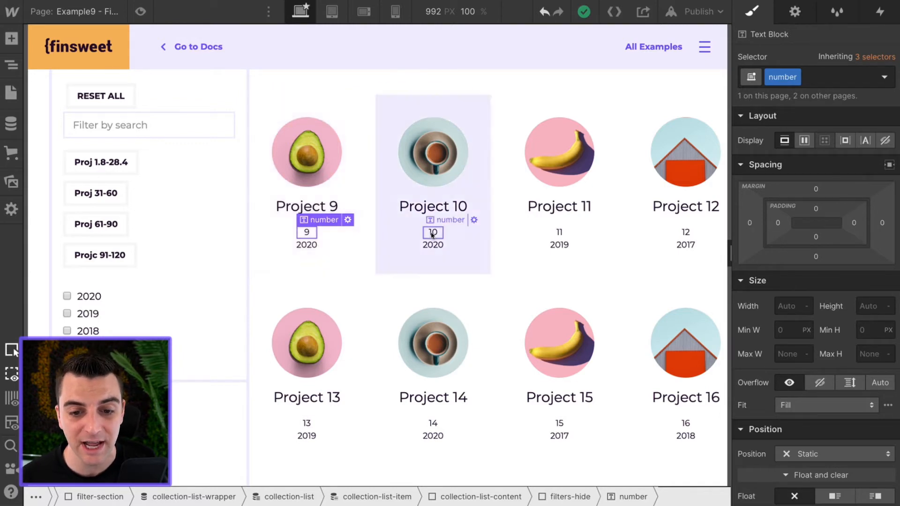
{"action": "left_click", "coordinate": [306, 252]}
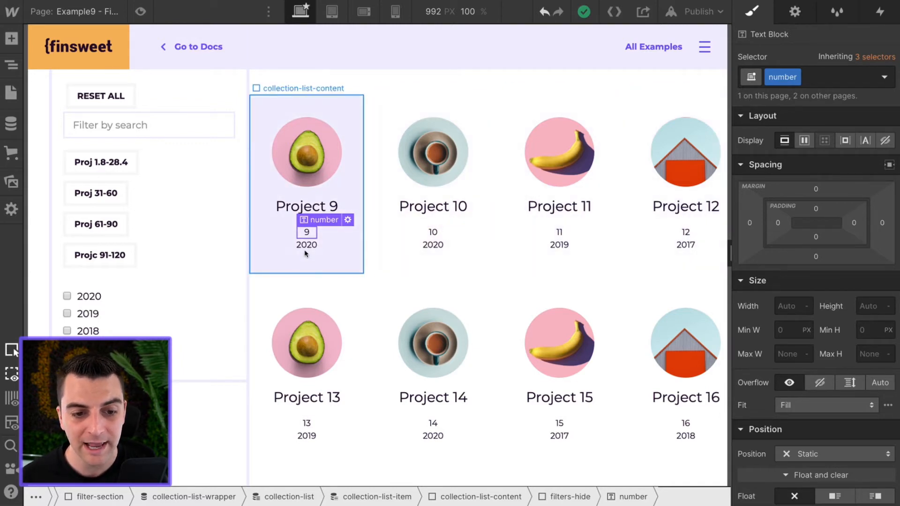
{"action": "left_click", "coordinate": [307, 245]}
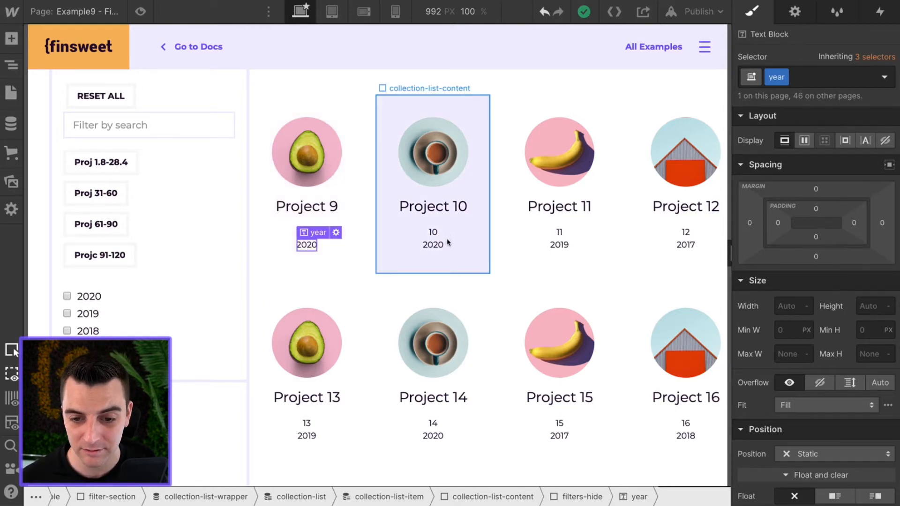
{"action": "left_click", "coordinate": [685, 245]}
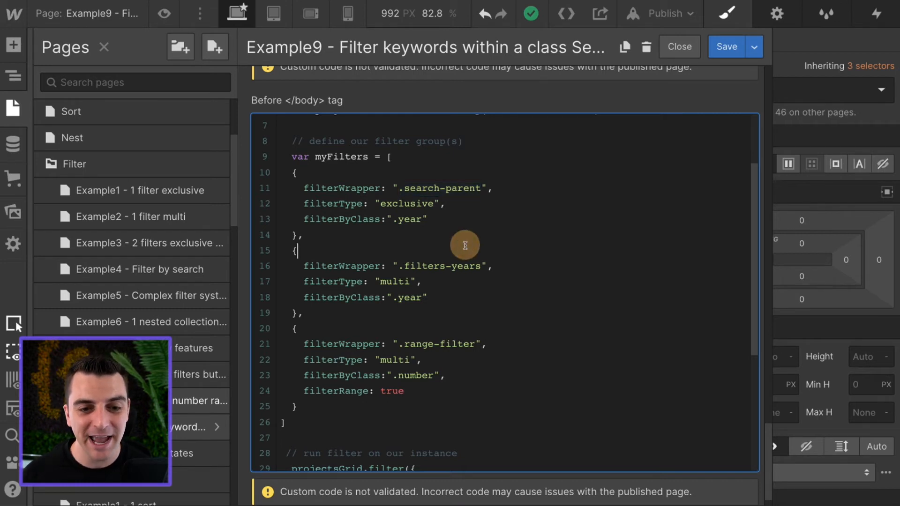
Step: Scroll the Before </body> code to the first filter group searching the year class
{"action": "scroll", "scroll_direction": "up", "scroll_amount": 3}
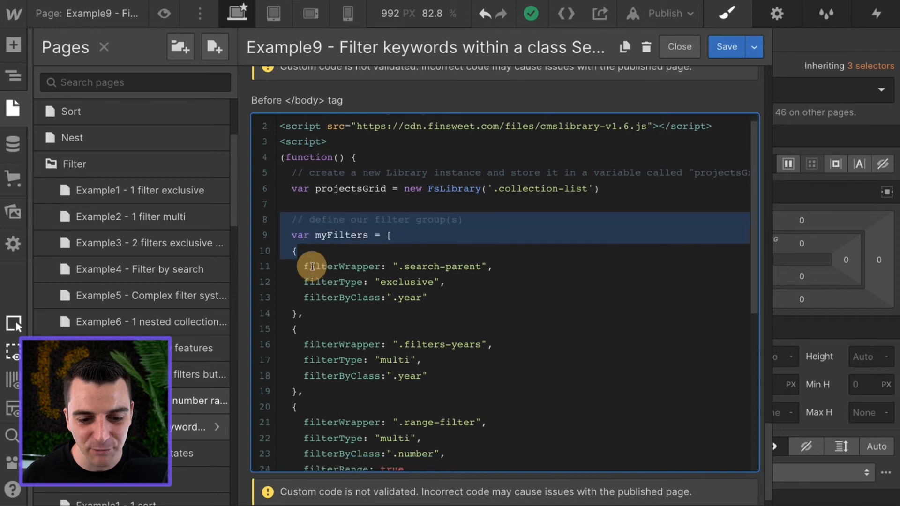
{"action": "scroll", "scroll_direction": "down", "scroll_amount": 3}
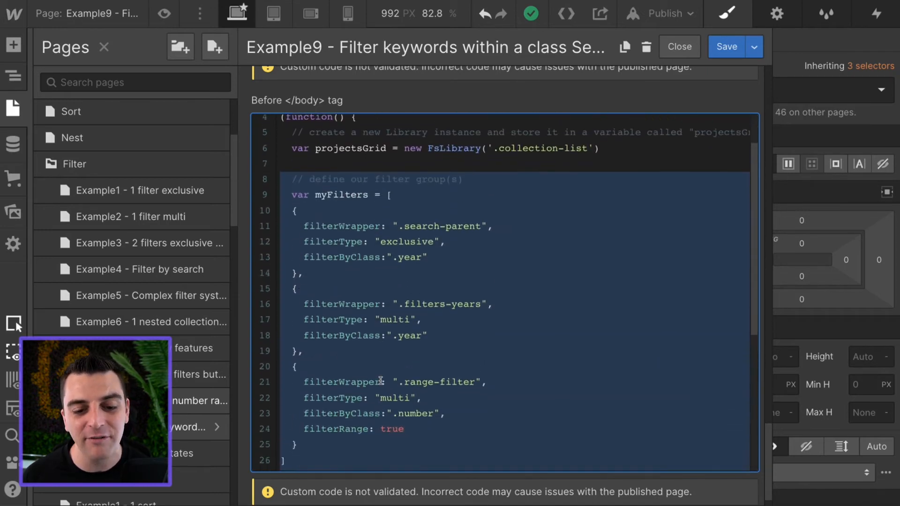
{"action": "scroll", "scroll_direction": "down", "scroll_amount": 3}
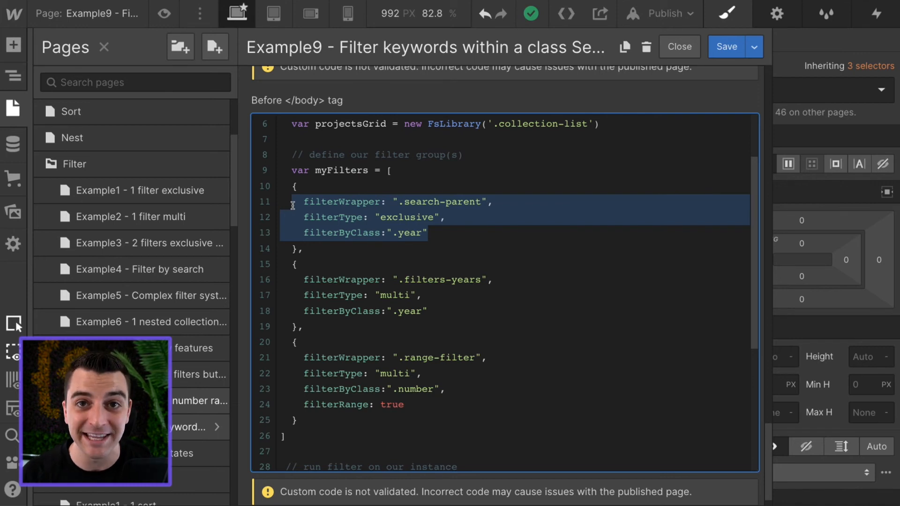
{"action": "left_click", "coordinate": [402, 295]}
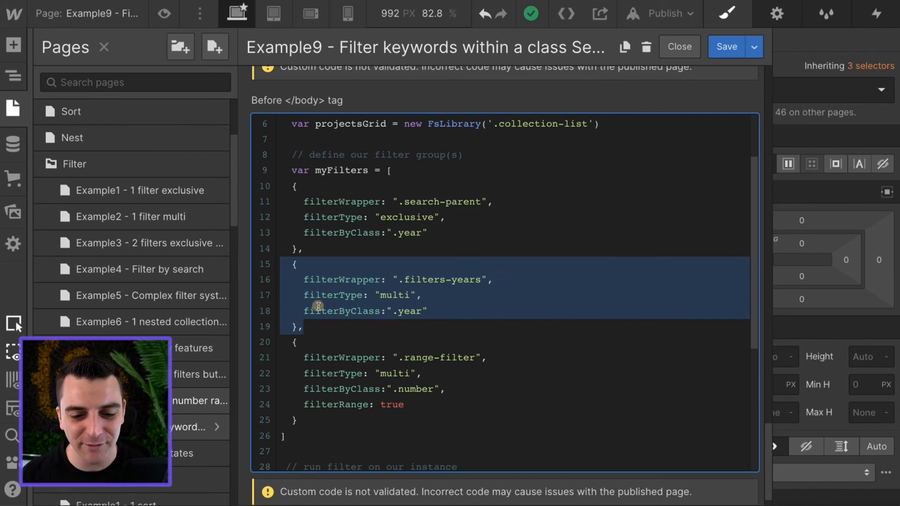
{"action": "left_click", "coordinate": [367, 373]}
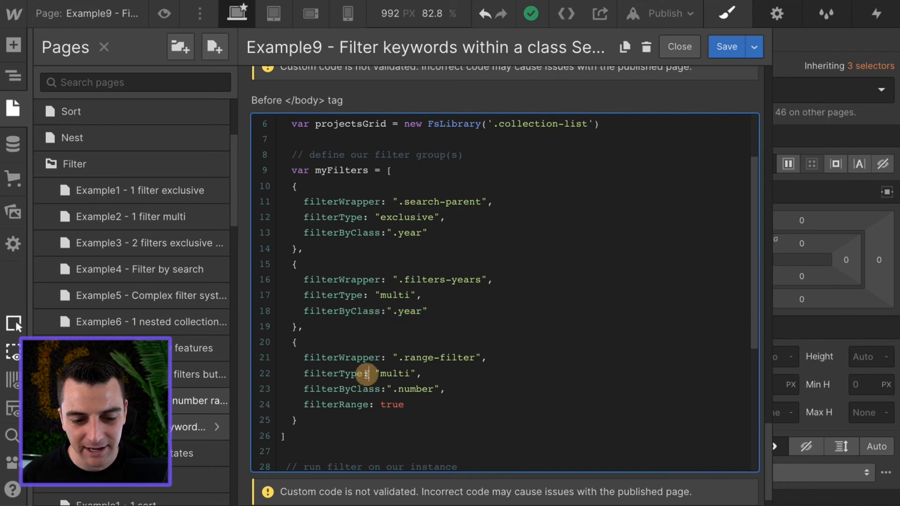
{"action": "scroll", "scroll_direction": "down", "scroll_amount": 3}
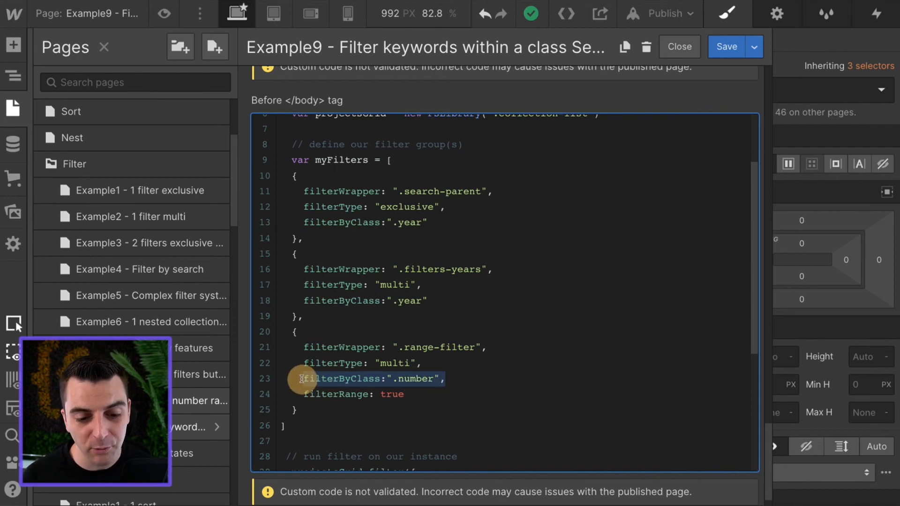
{"action": "left_click", "coordinate": [435, 394]}
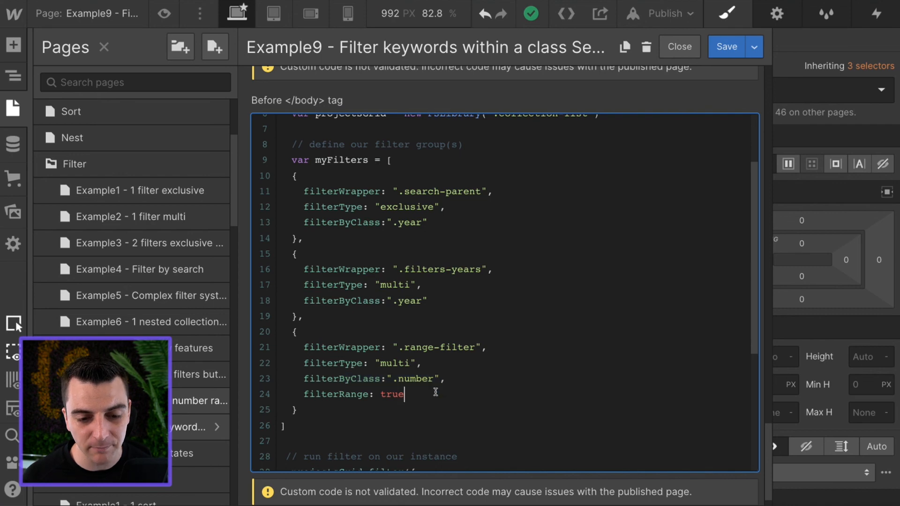